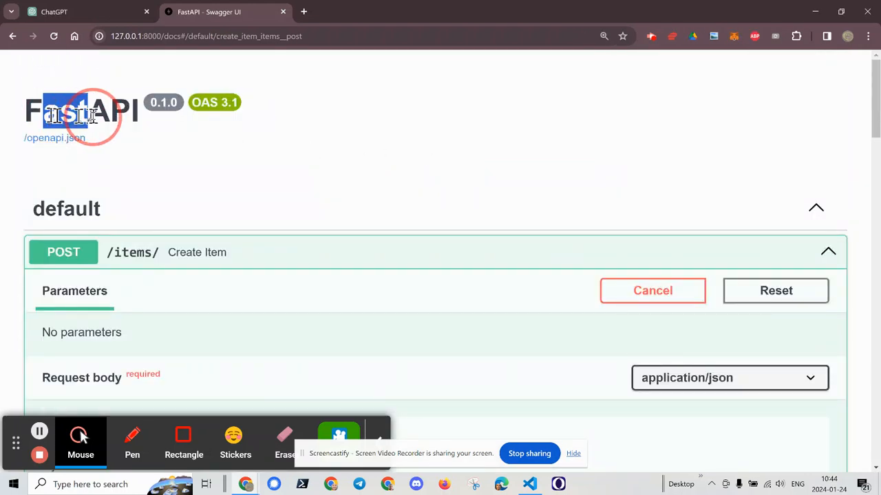
- Leave the Swagger Create Item endpoint and switch to the ChatGPT CRUD conversation tab
scroll("down", 3)
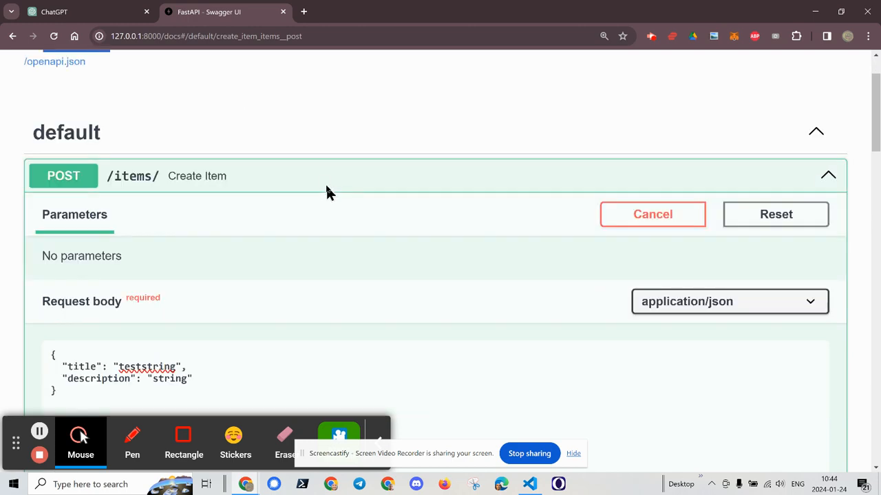
left_click(54, 11)
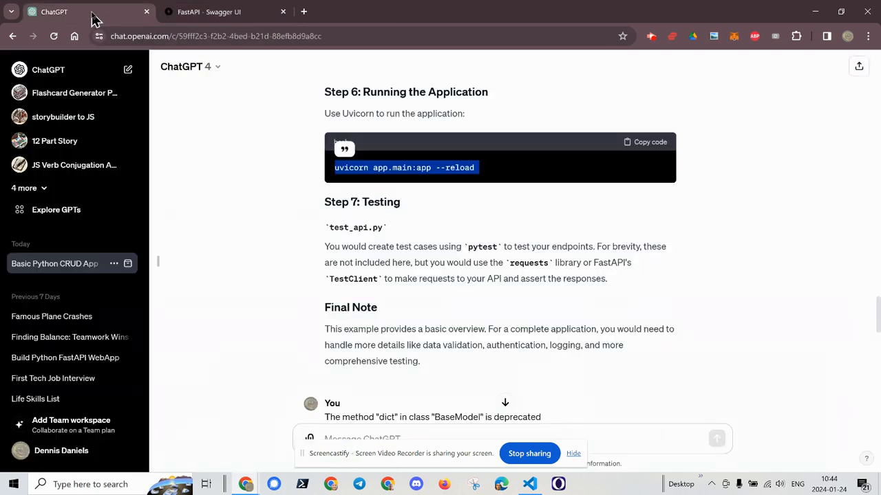
left_click(209, 11)
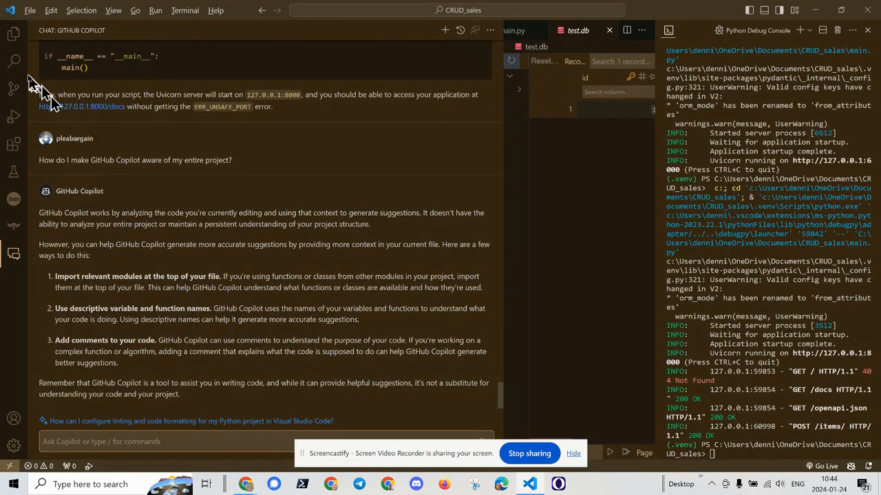
mouse_move(84, 168)
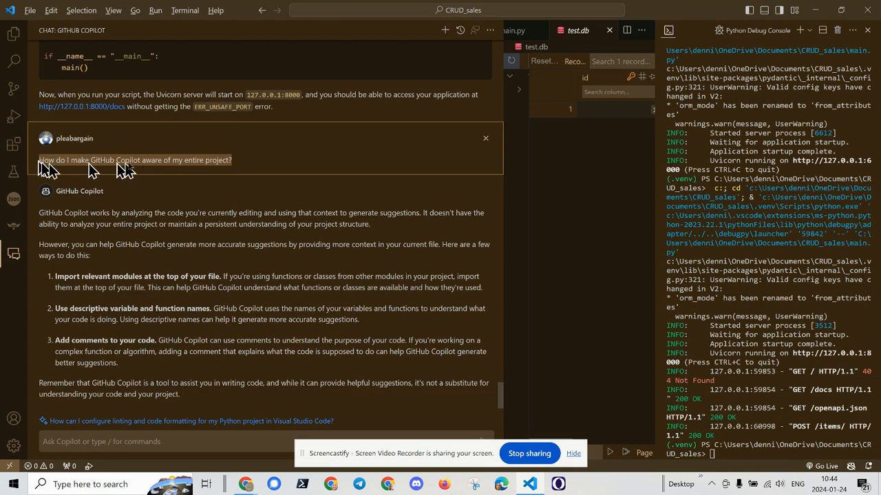
mouse_move(283, 171)
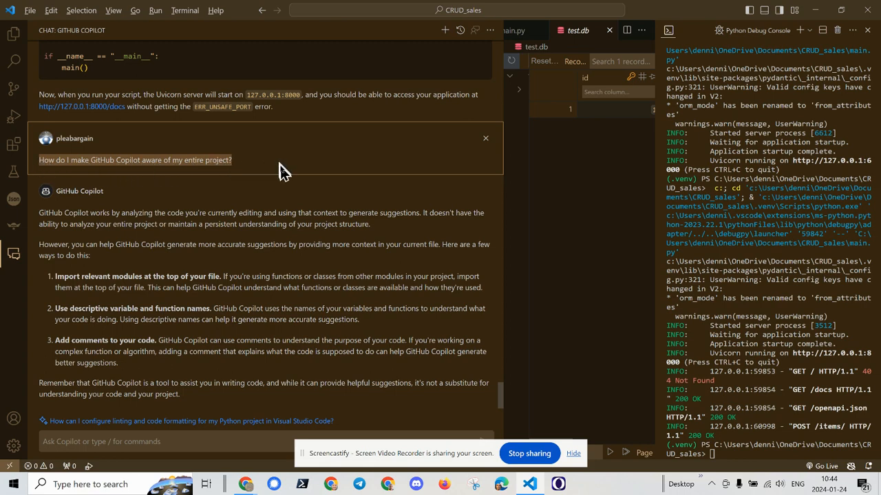
left_click(14, 33)
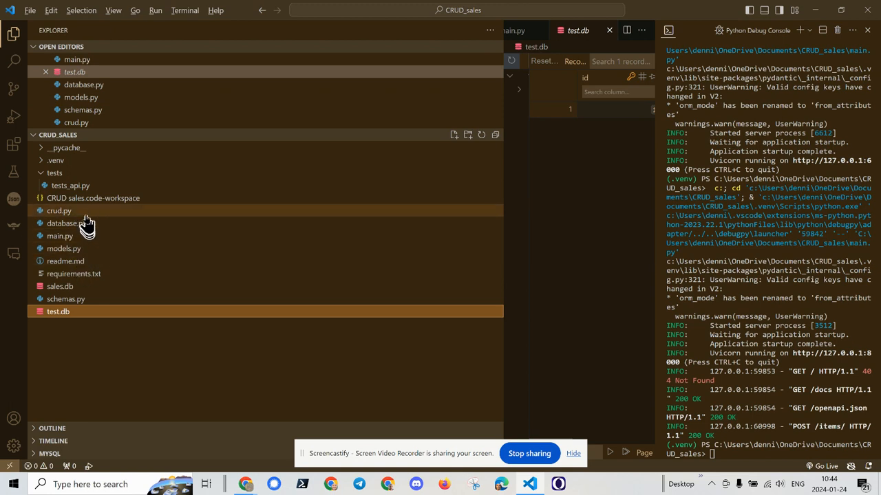
mouse_move(110, 286)
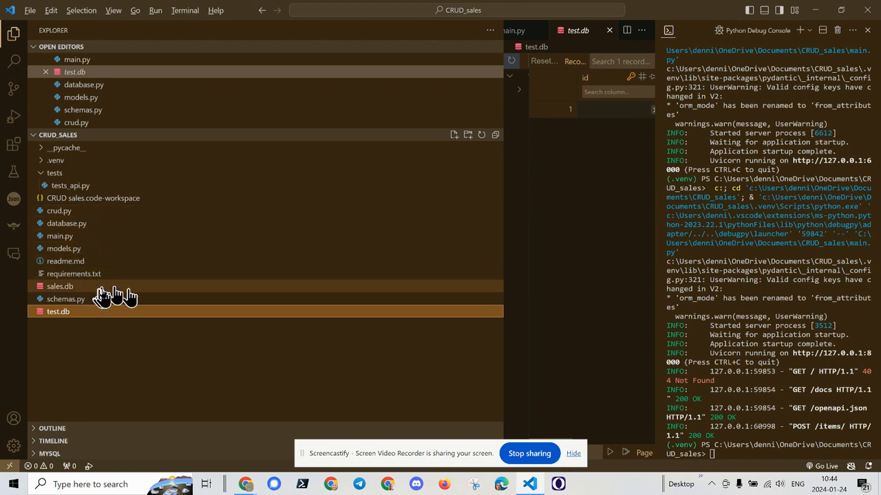
mouse_move(58, 311)
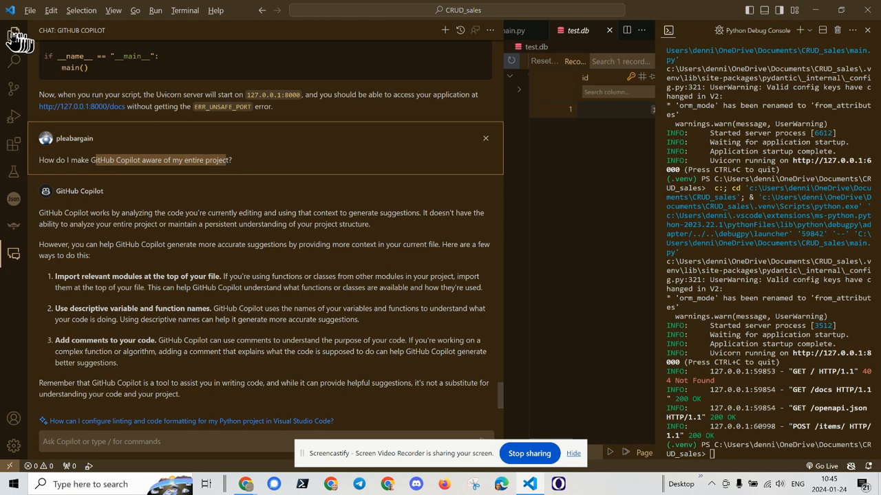
- Focus Copilot's chat answer on the sentence about not analysing the entire project
left_click(14, 33)
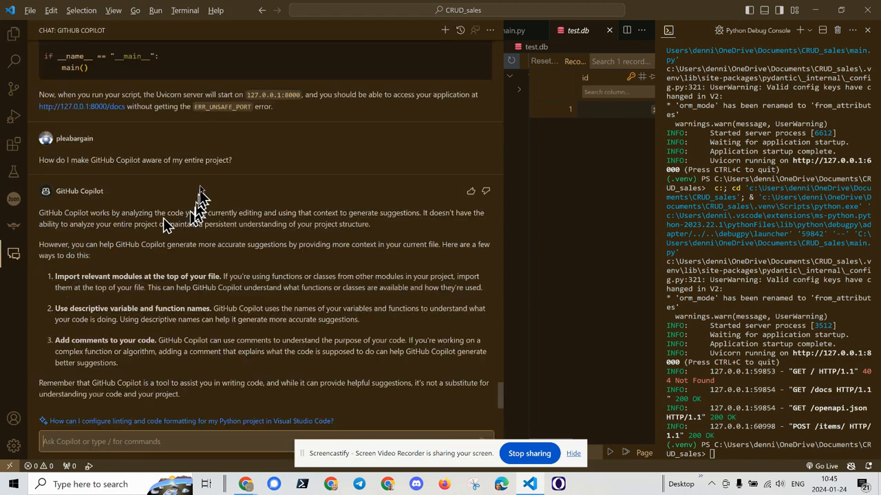
mouse_move(249, 173)
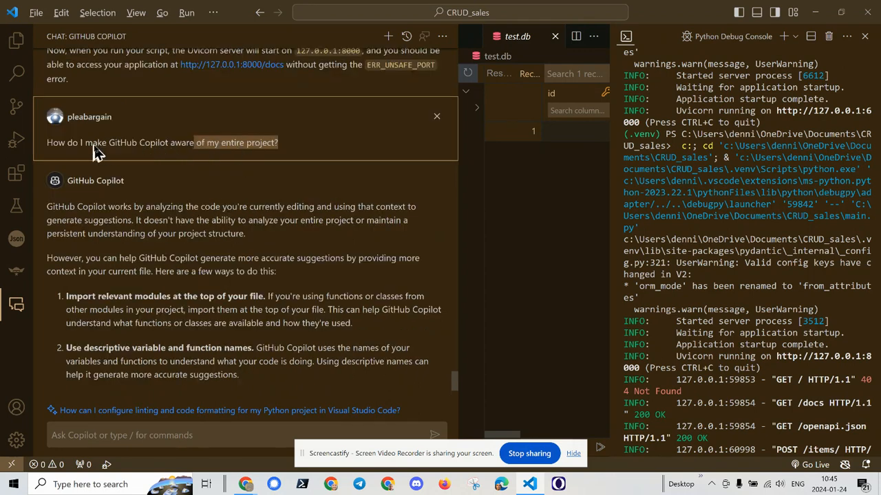
mouse_move(158, 153)
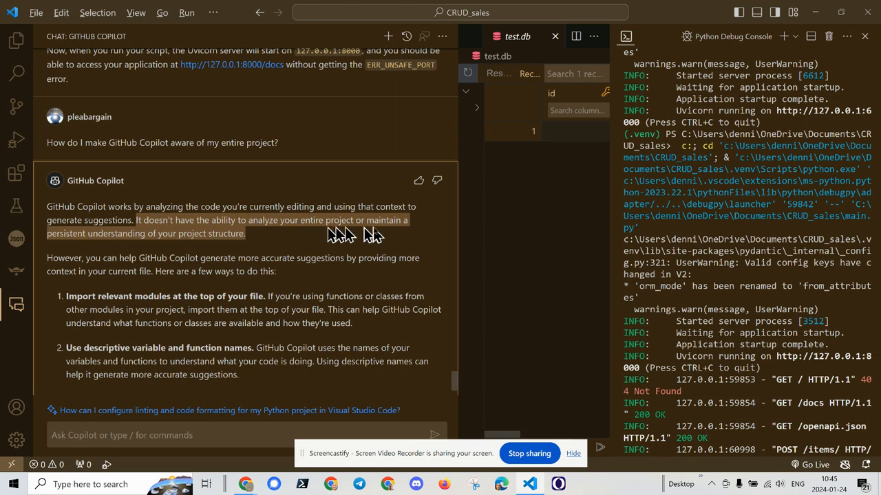
mouse_move(258, 240)
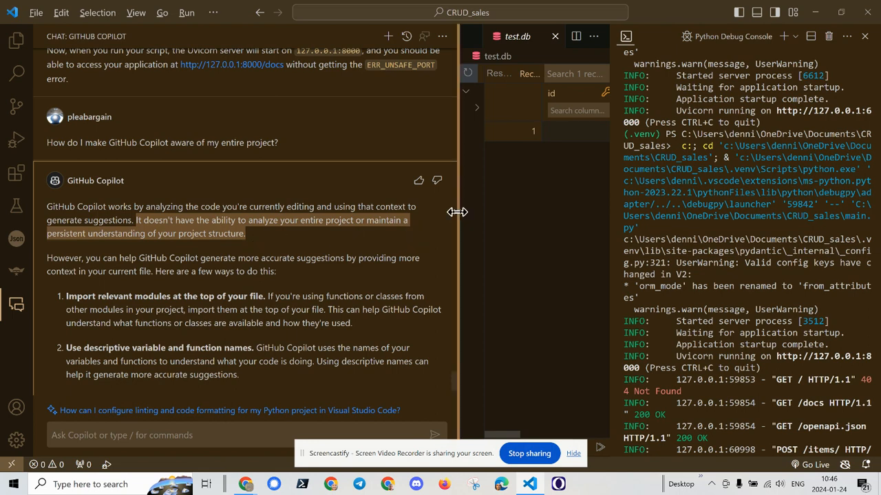
- Narrow the Copilot chat panel, close the test.db viewer and scroll through main.py's endpoints
left_click_drag(457, 212, 339, 212)
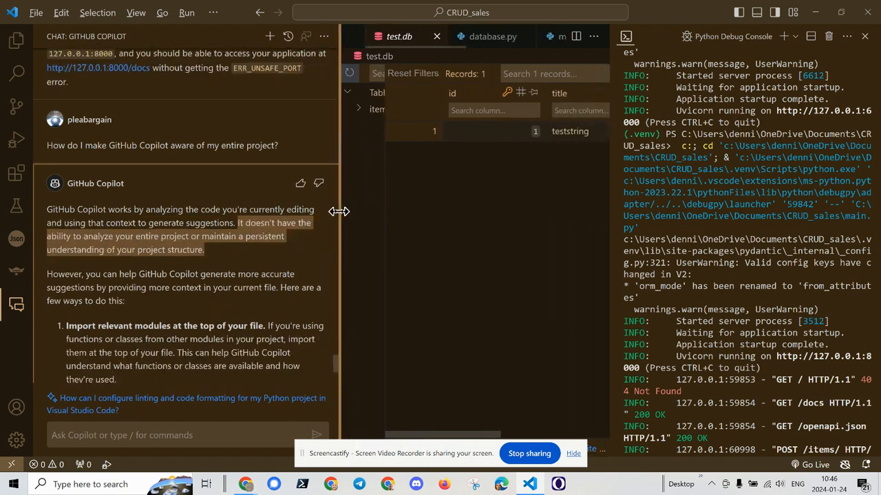
mouse_move(437, 36)
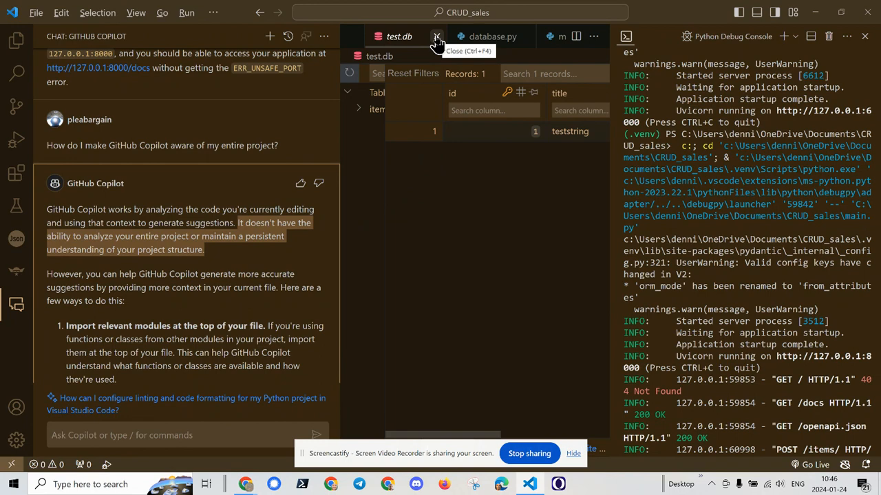
left_click(436, 36)
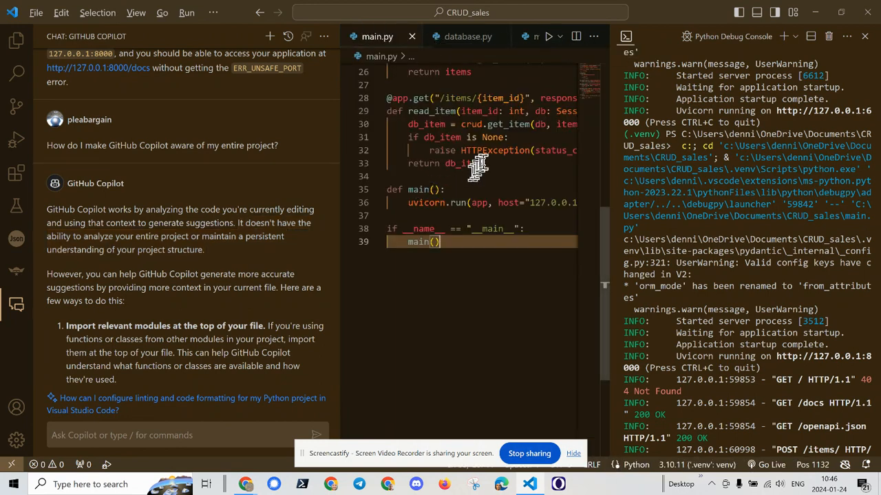
scroll("up", 3)
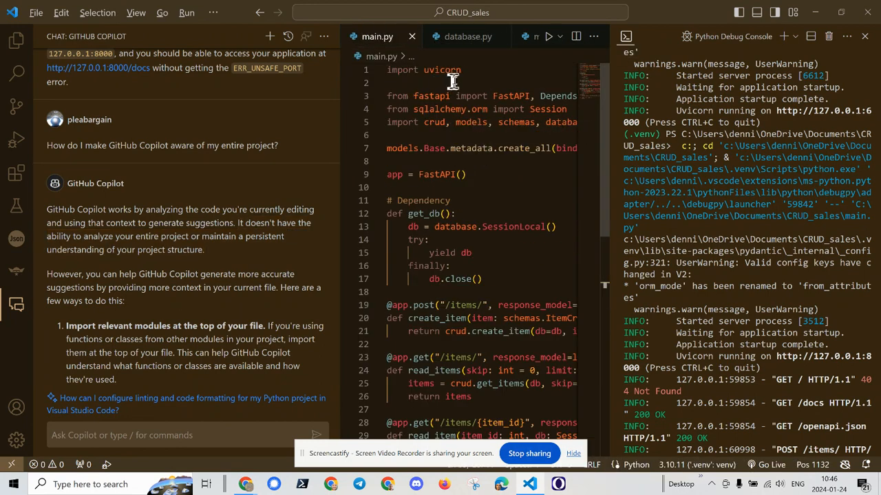
mouse_move(611, 170)
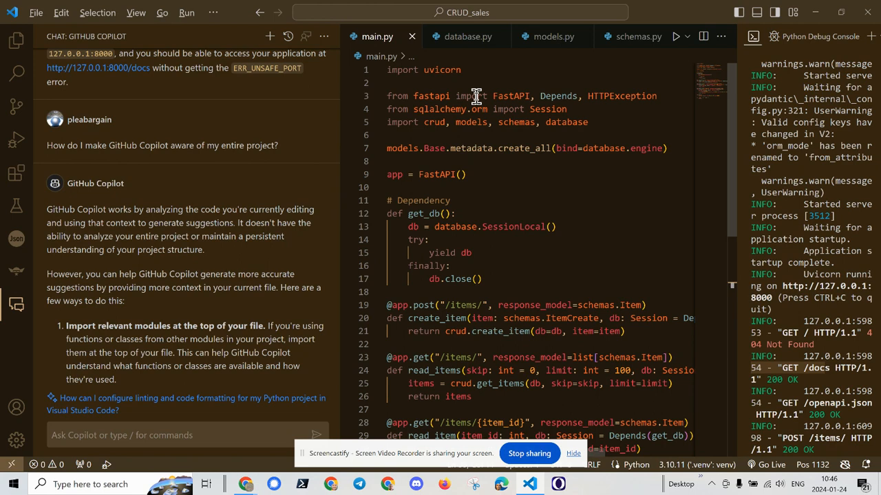
scroll("down", 3)
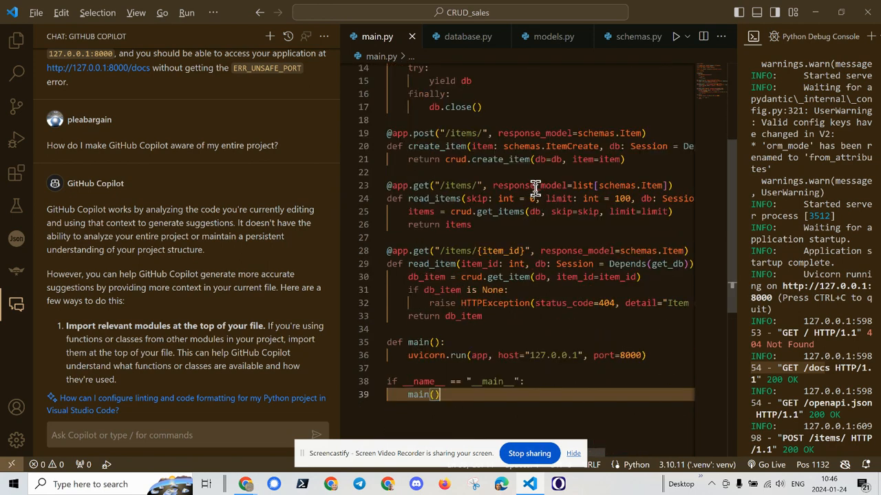
scroll("up", 3)
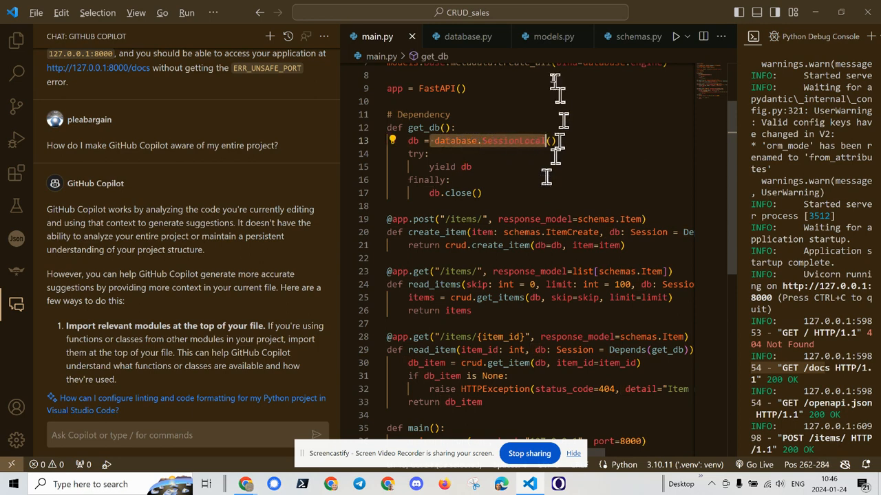
- Review models.py's Item model and schemas.py's Pydantic schemas, then return to main.py
left_click(553, 36)
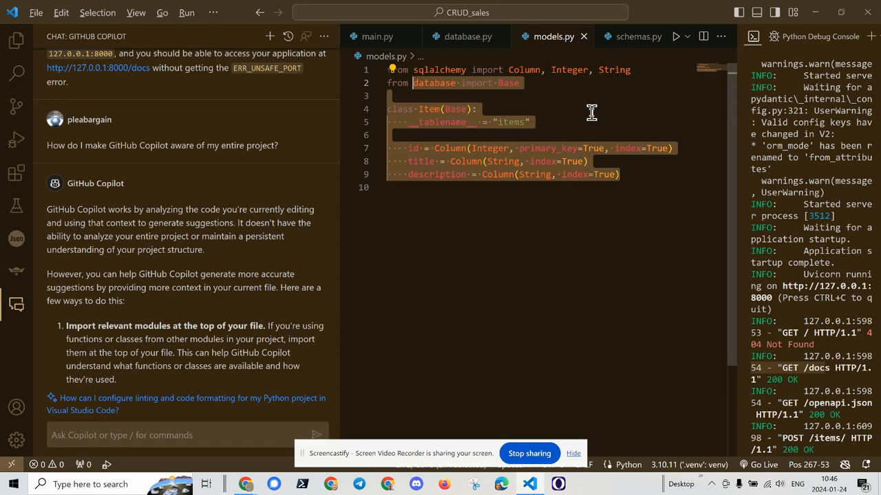
mouse_move(630, 44)
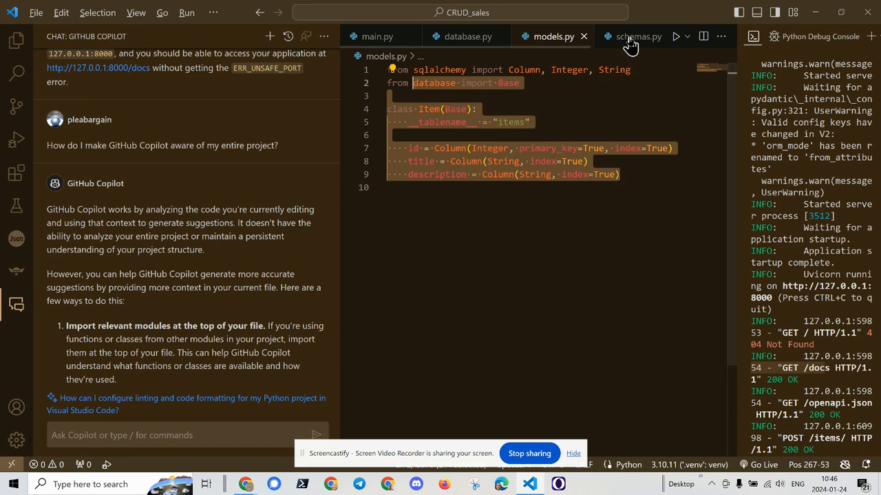
left_click(622, 35)
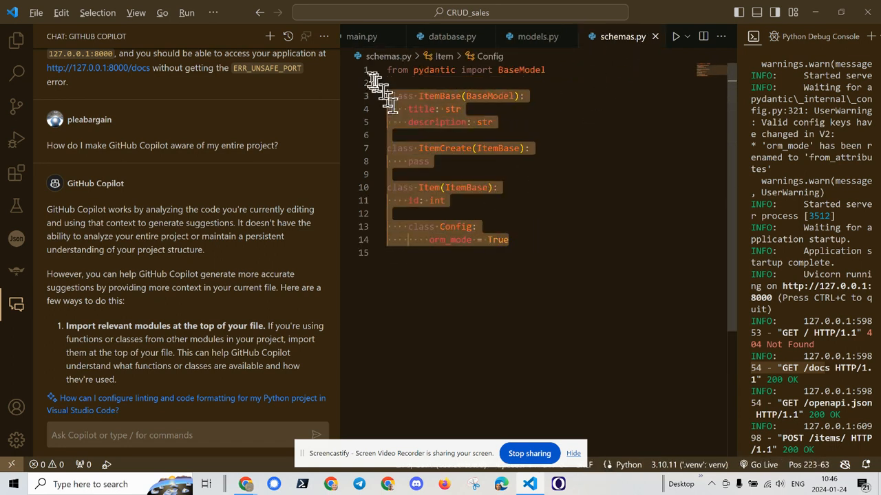
left_click(377, 36)
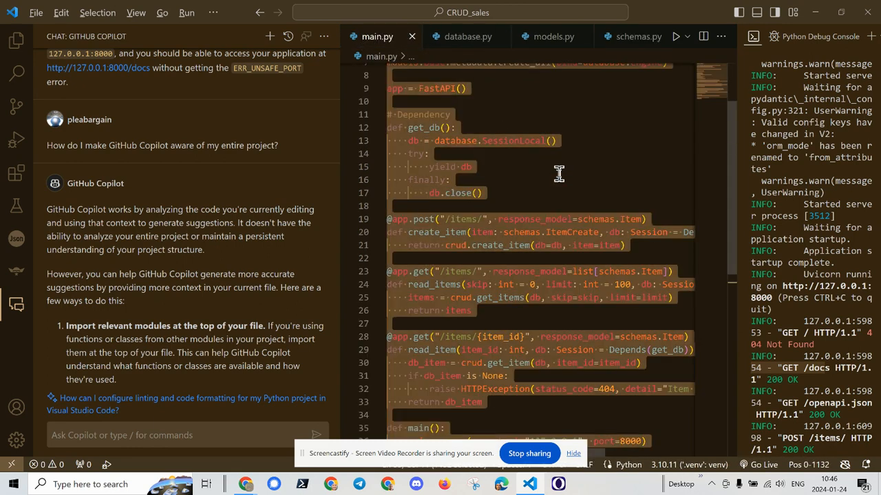
mouse_move(190, 213)
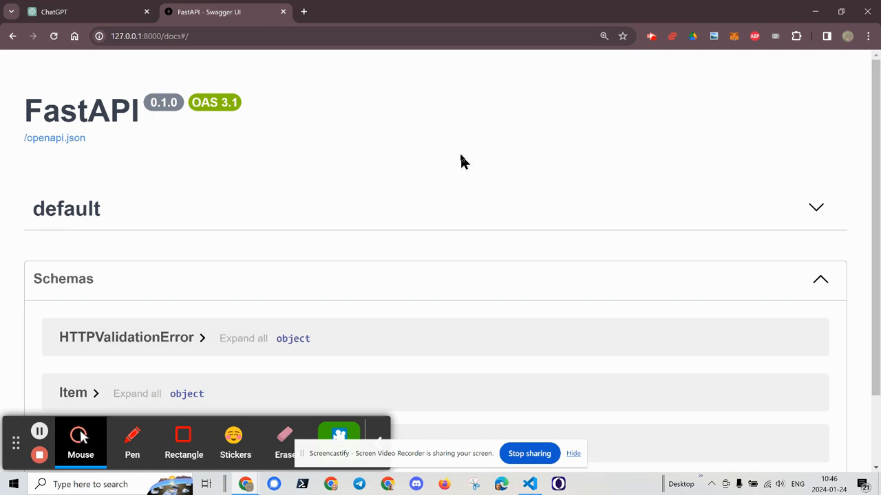
left_click(528, 485)
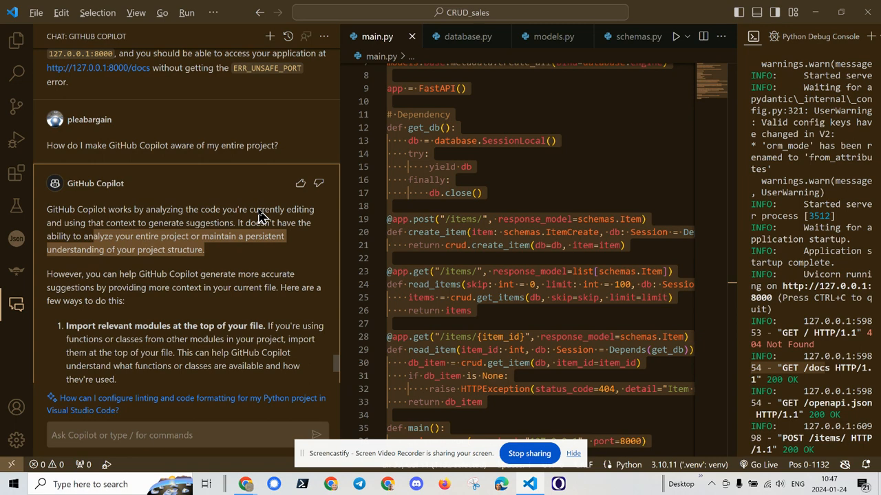
mouse_move(517, 202)
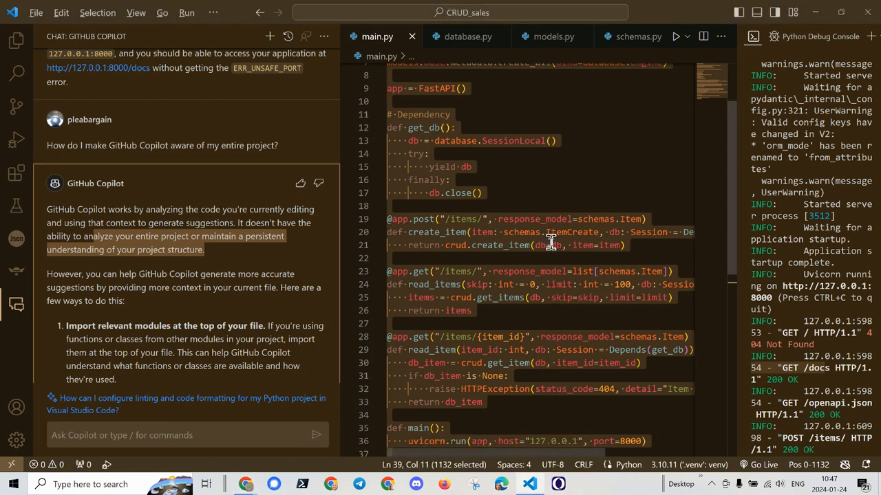
mouse_move(555, 176)
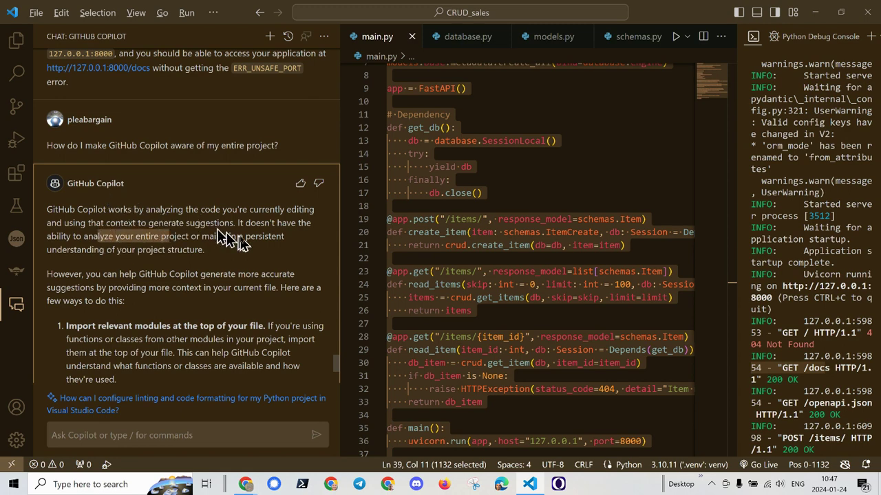
mouse_move(254, 249)
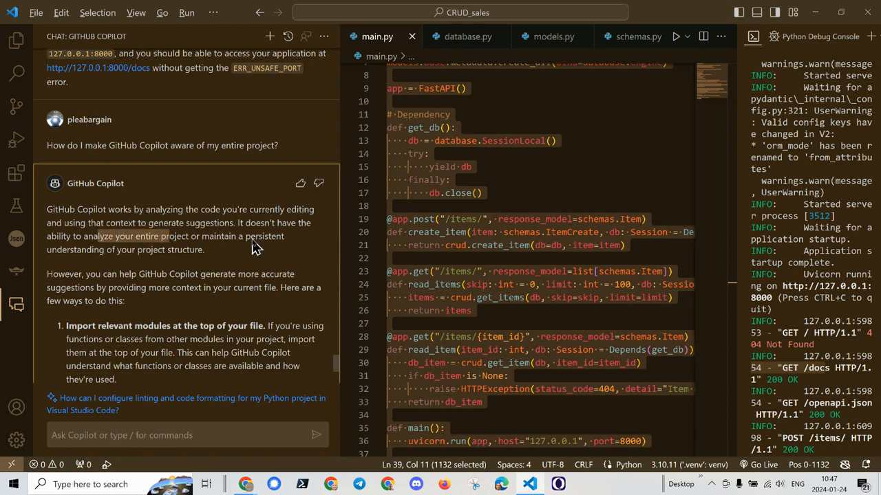